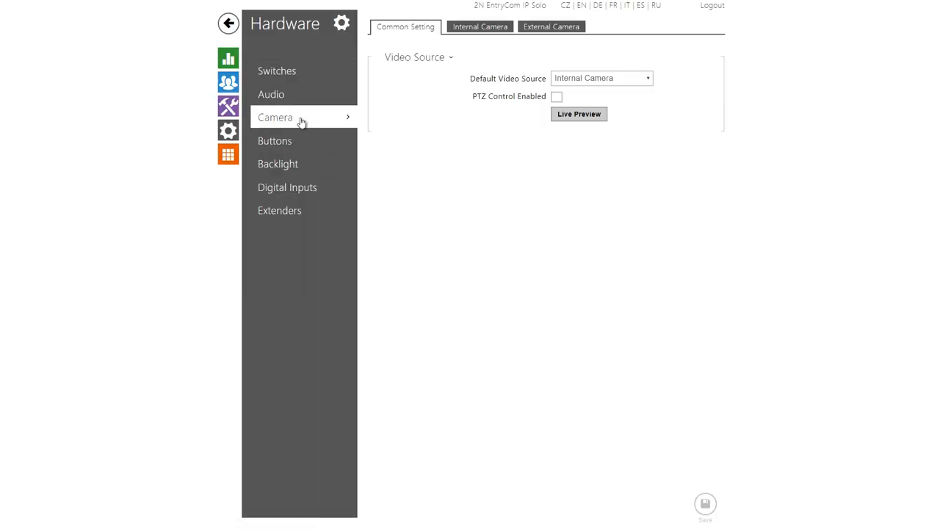
- Enable motion detection on the internal camera and raise its sensitivity threshold slightly
{"action": "left_click", "coordinate": [479, 26]}
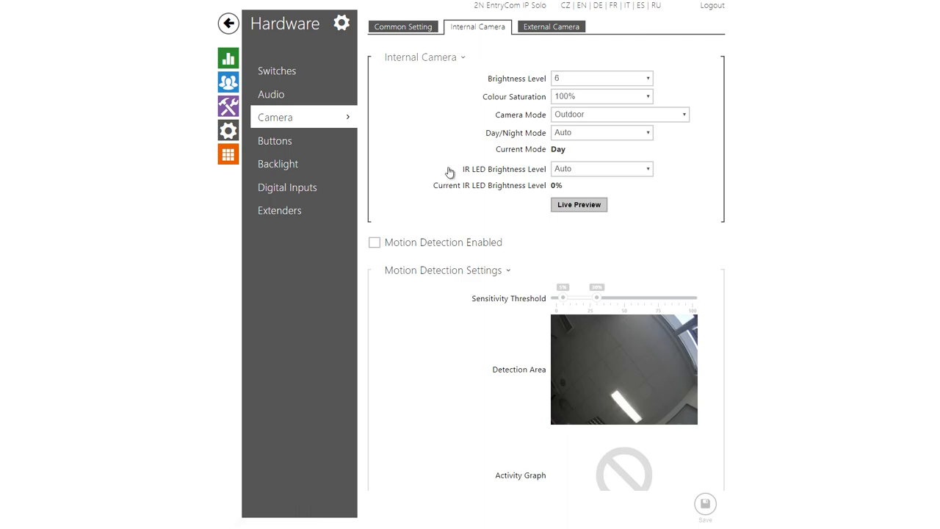
{"action": "left_click", "coordinate": [373, 243]}
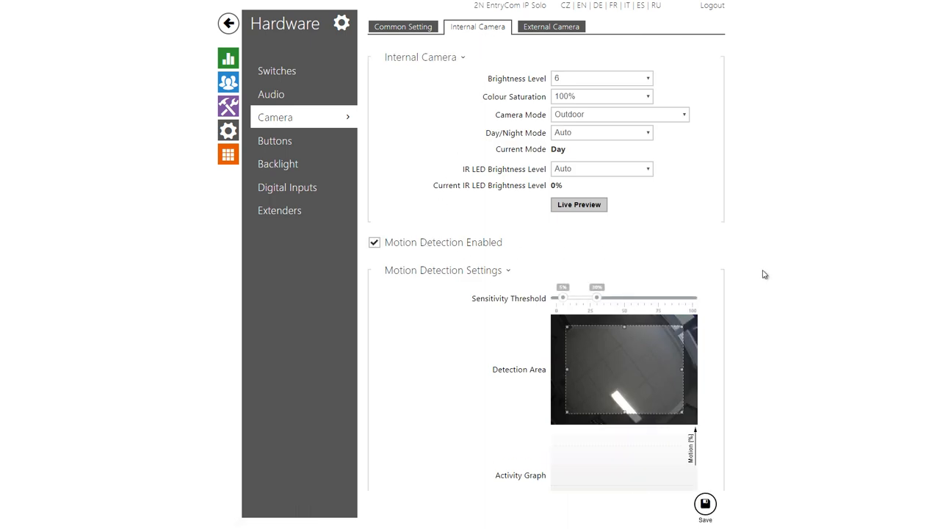
{"action": "scroll", "scroll_direction": "down", "scroll_amount": 3}
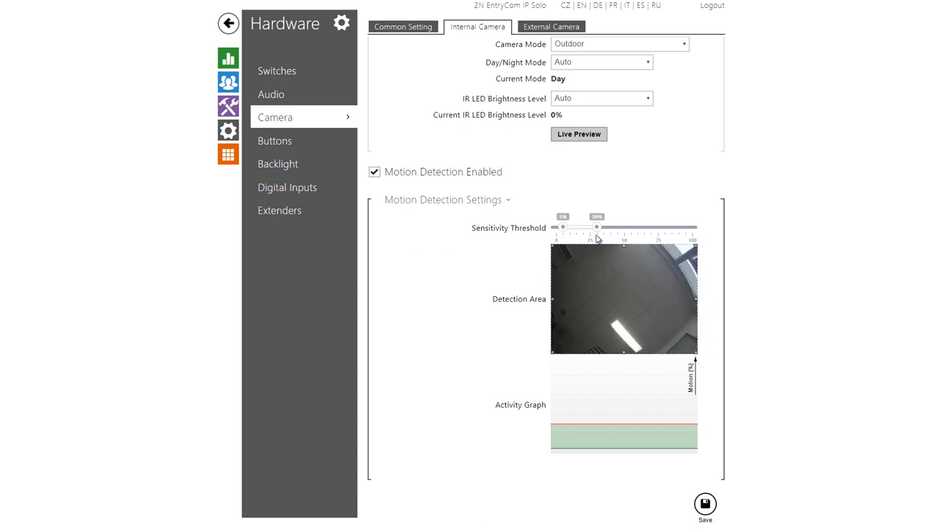
{"action": "left_click_drag", "start_coordinate": [575, 226], "coordinate": [598, 226]}
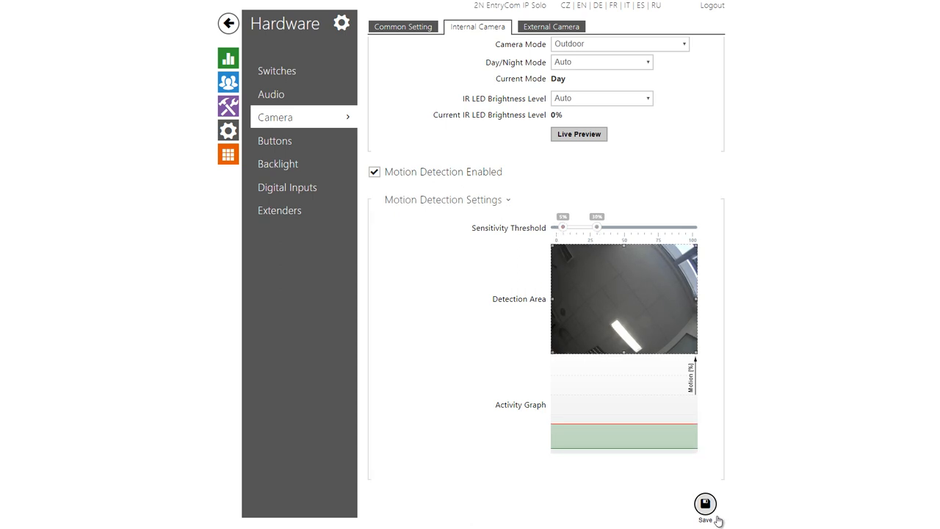
- Save the motion detection settings and move on to the Services section
{"action": "left_click", "coordinate": [705, 504]}
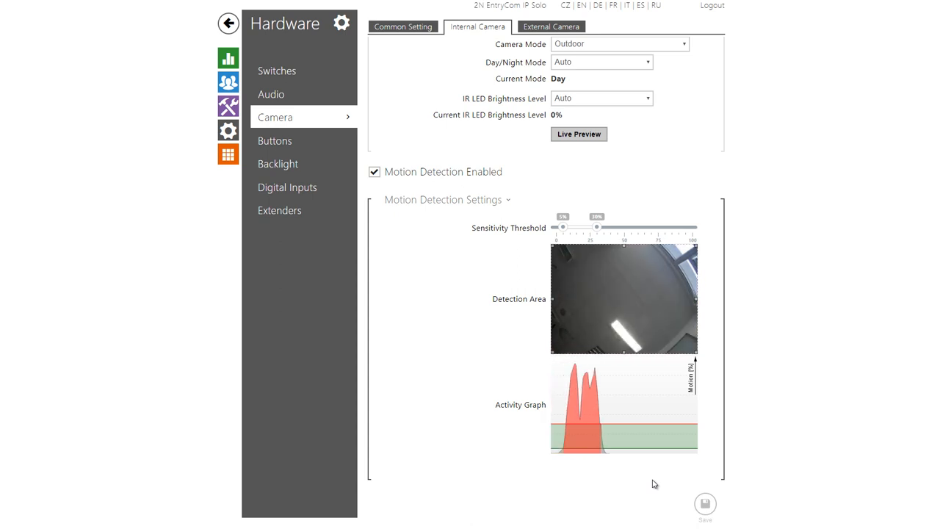
{"action": "left_click", "coordinate": [228, 106]}
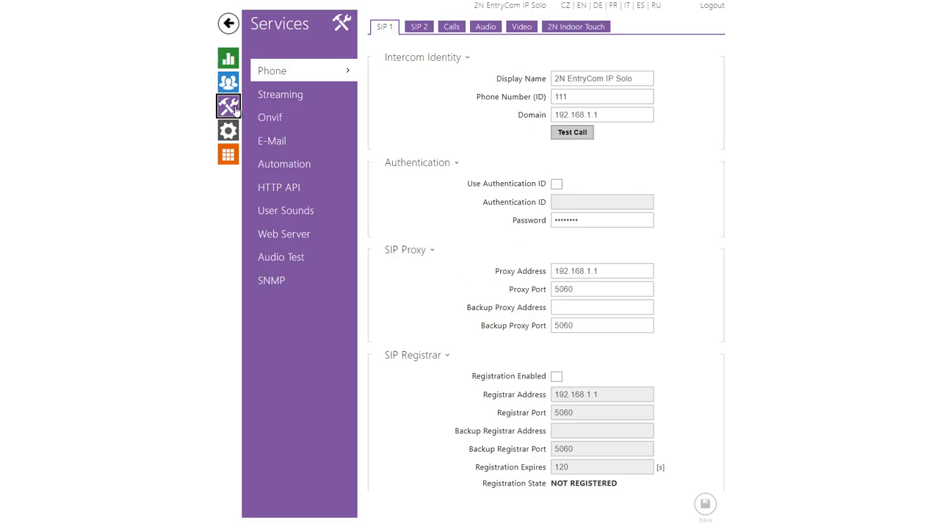
- Enable the FTP client under Streaming with server address and credentials, and save it
{"action": "left_click", "coordinate": [279, 94]}
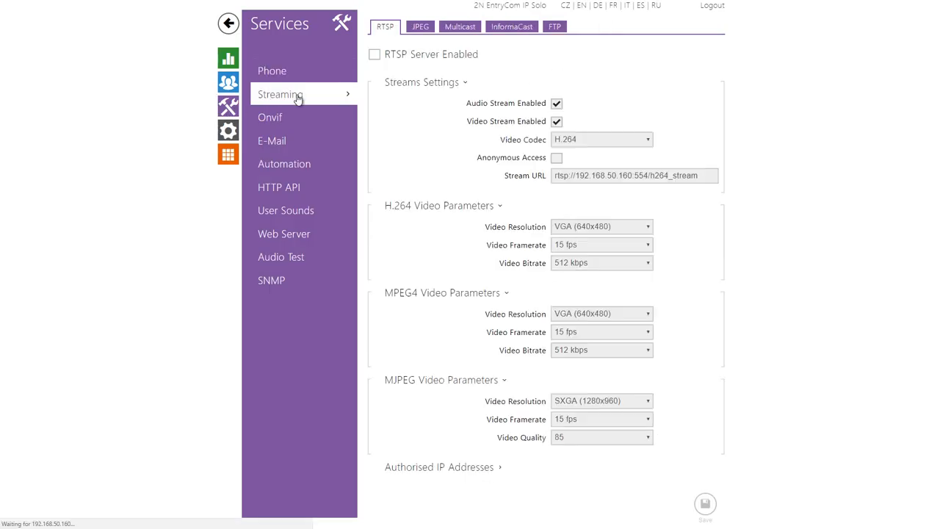
{"action": "left_click", "coordinate": [552, 26]}
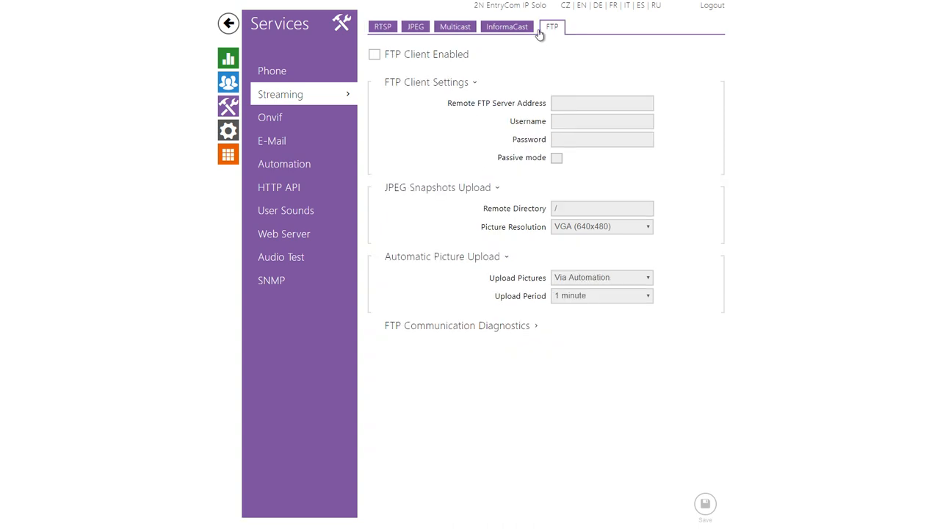
{"action": "left_click", "coordinate": [374, 53]}
{"action": "type", "text": "ftp://192.168.50.161"}
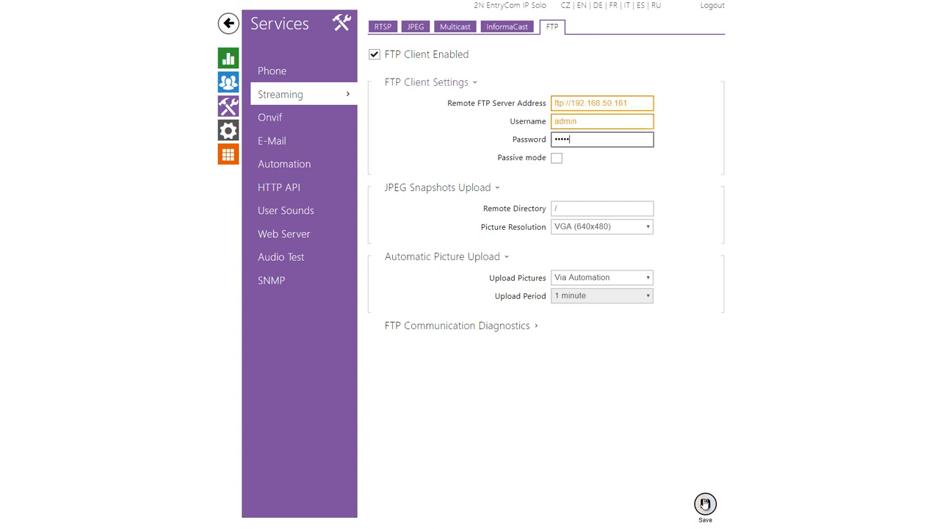
{"action": "left_click", "coordinate": [283, 163]}
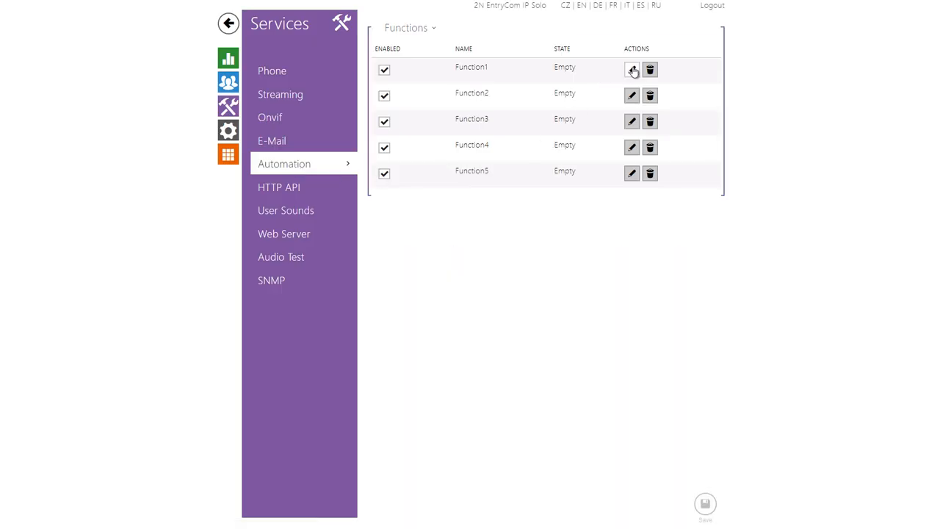
- In Function1, add MotionDetected and UploadSnapshotToFtp blocks and link the event to the action
{"action": "left_click", "coordinate": [632, 69]}
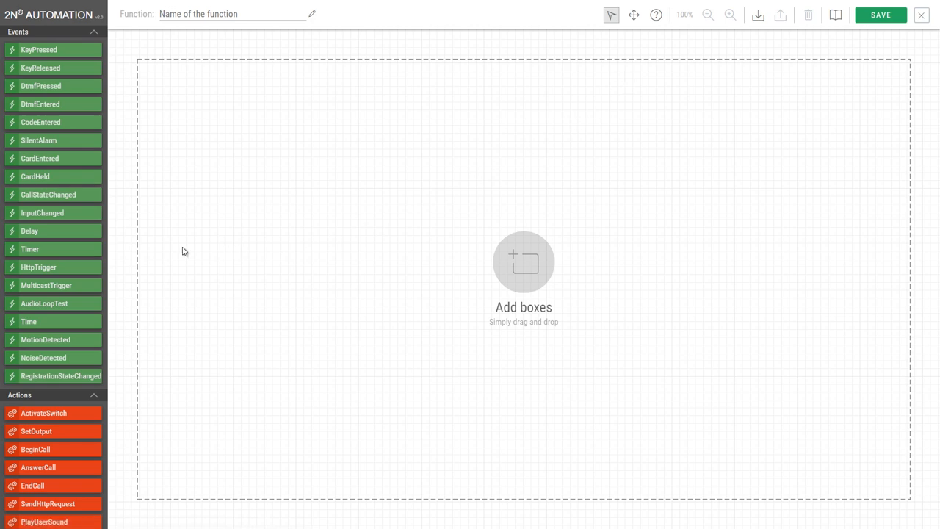
{"action": "left_click_drag", "start_coordinate": [44, 340], "coordinate": [228, 164]}
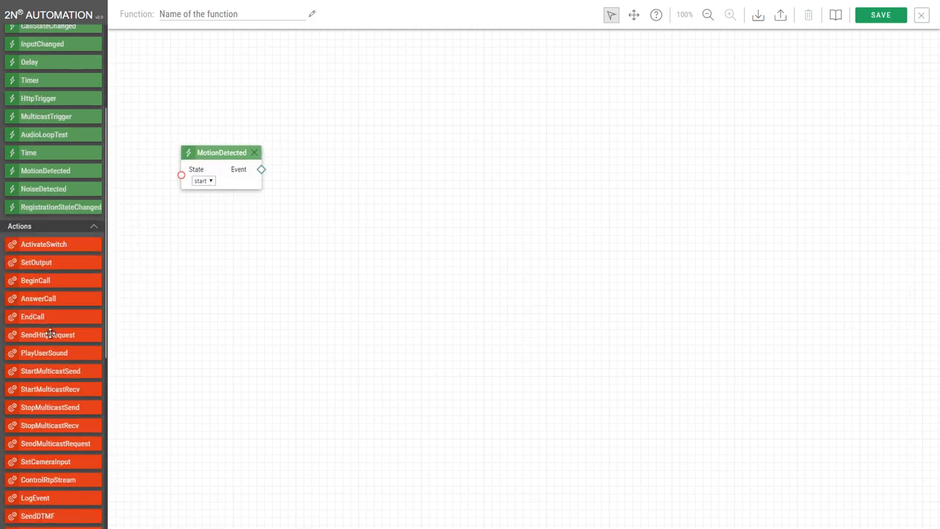
{"action": "left_click_drag", "start_coordinate": [56, 364], "coordinate": [394, 173]}
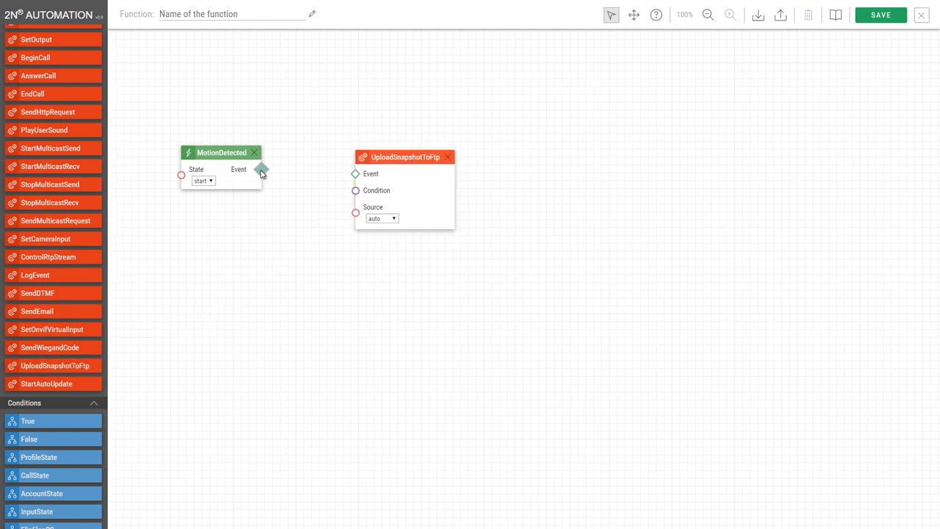
{"action": "left_click_drag", "start_coordinate": [262, 170], "coordinate": [355, 174]}
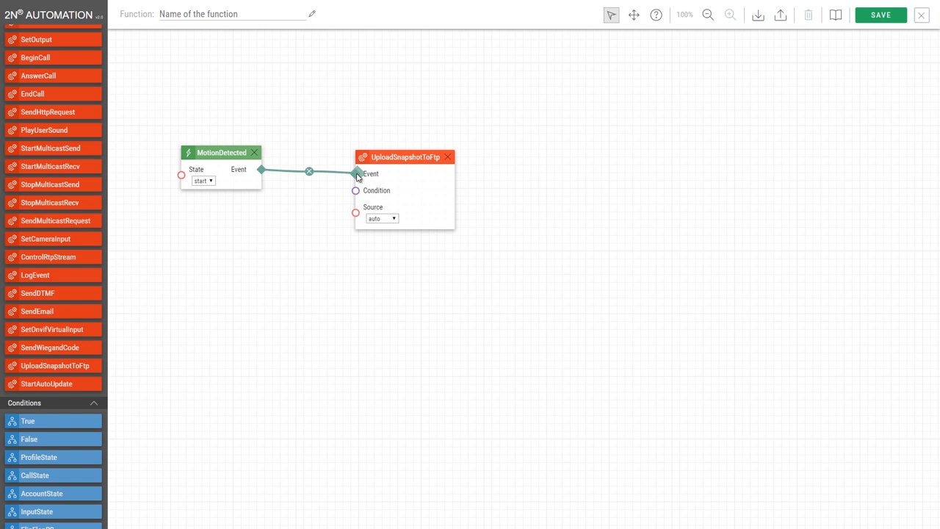
- Review the snapshot Source options and keep the motion detection State at start
{"action": "left_click", "coordinate": [380, 217]}
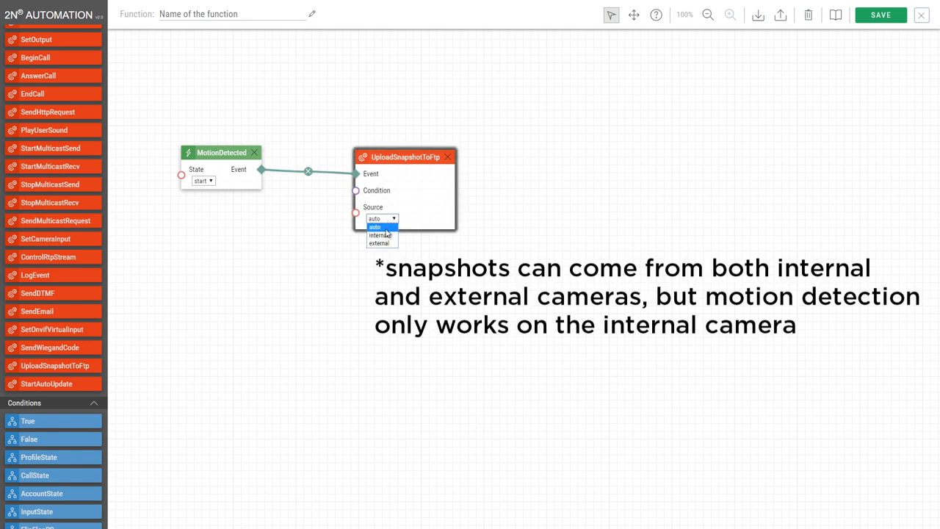
{"action": "left_click", "coordinate": [202, 180]}
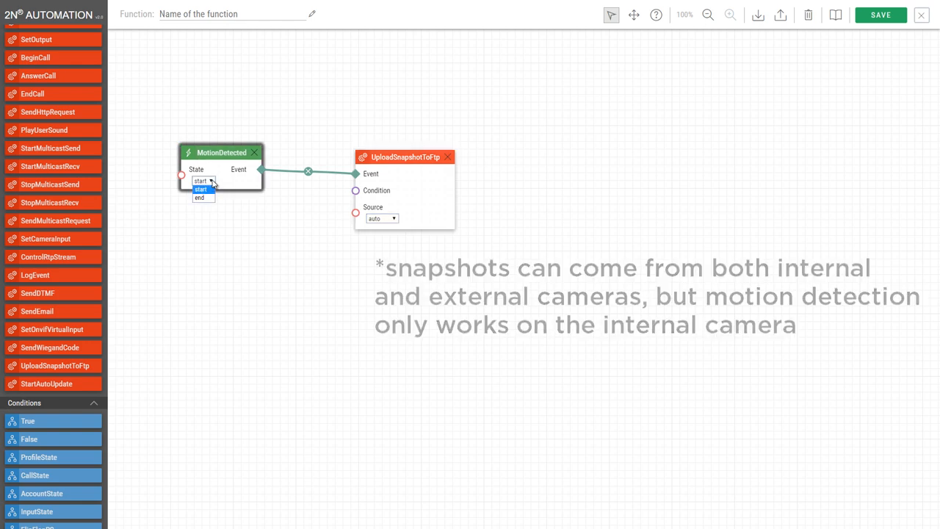
{"action": "left_click", "coordinate": [200, 188]}
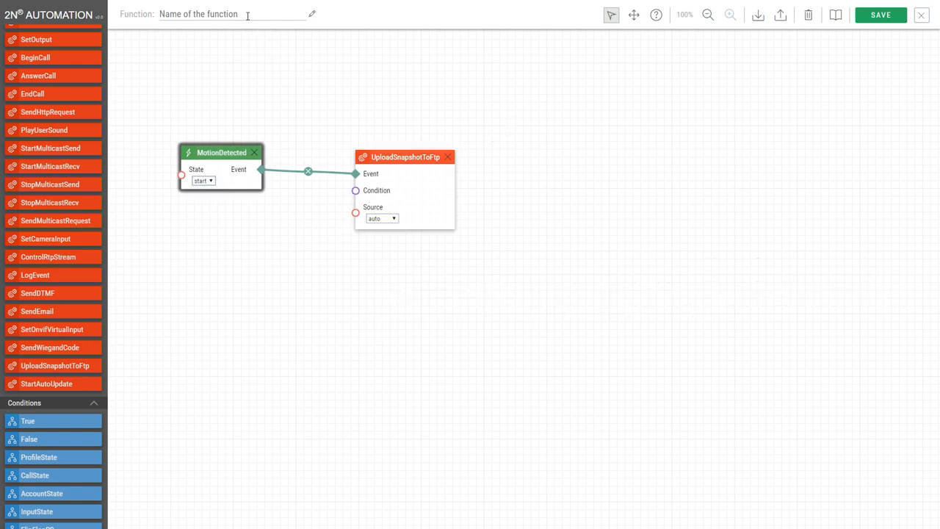
- Name the function 'motion detection -> upload to ftp' and leave it Running in the list
{"action": "type", "text": "motion detection ->"}
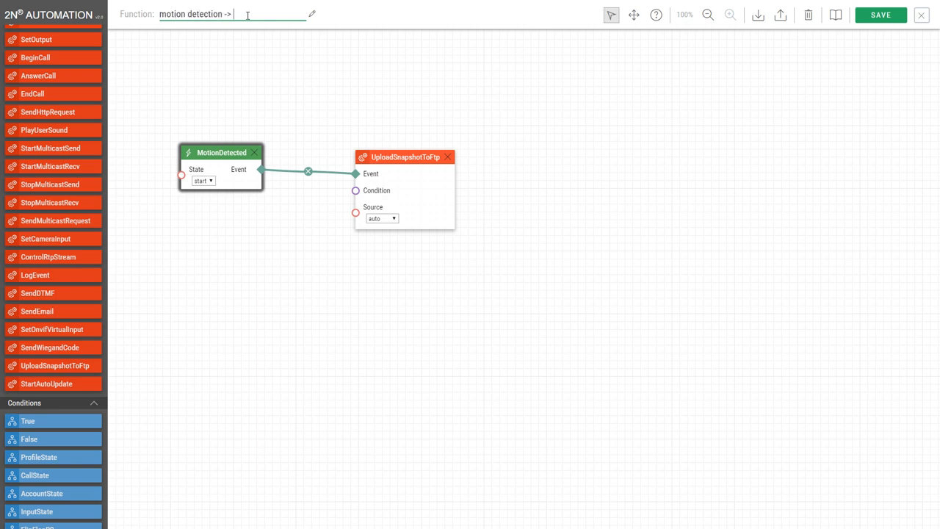
{"action": "type", "text": "upload to ftp"}
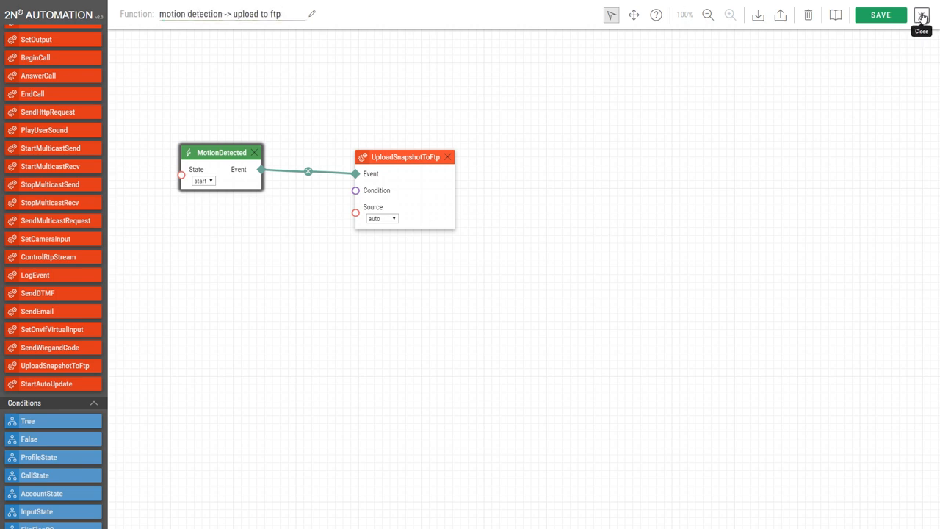
{"action": "left_click", "coordinate": [922, 14]}
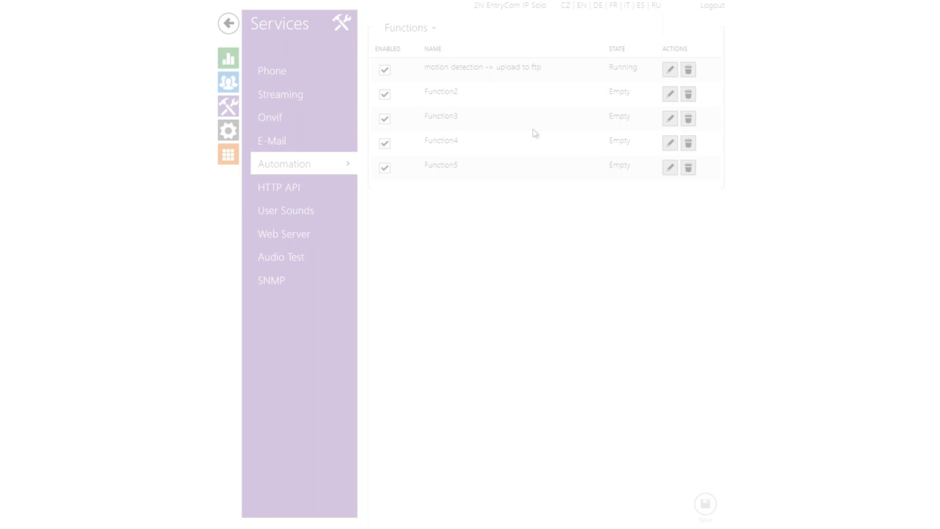
{"action": "left_click", "coordinate": [227, 106]}
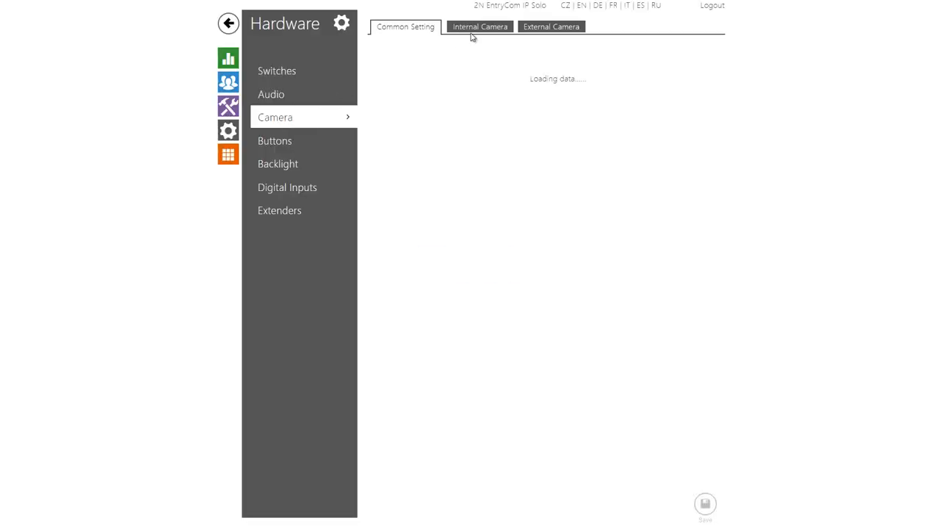
- Show the internal camera's Live Preview to test the motion-triggered FTP upload
{"action": "left_click", "coordinate": [479, 26]}
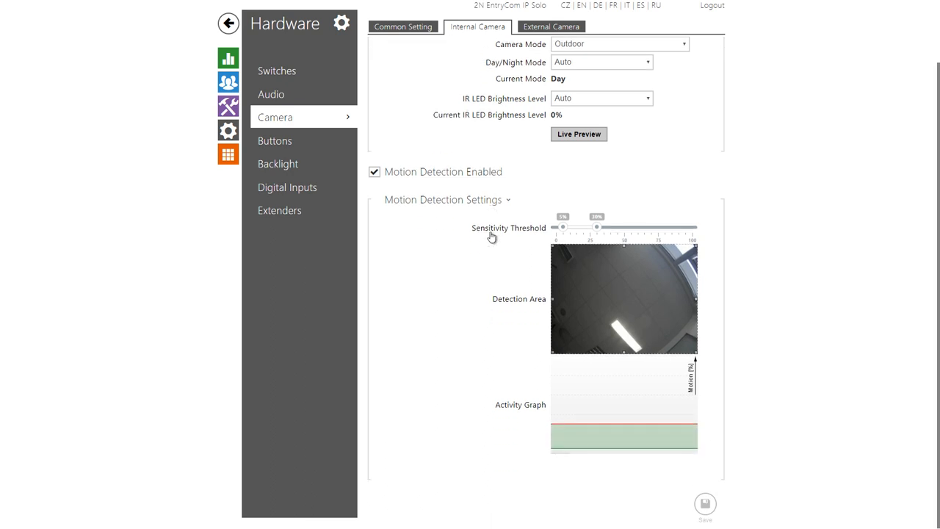
{"action": "left_click", "coordinate": [579, 134]}
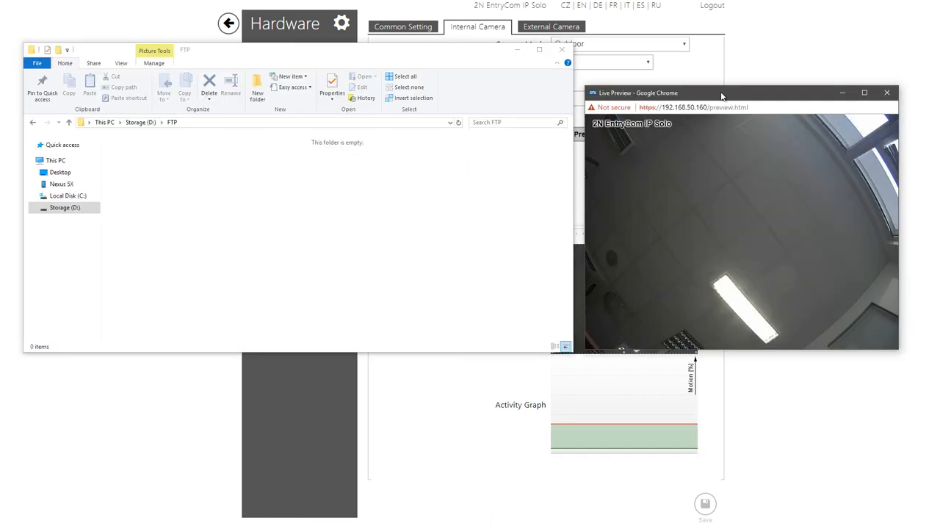